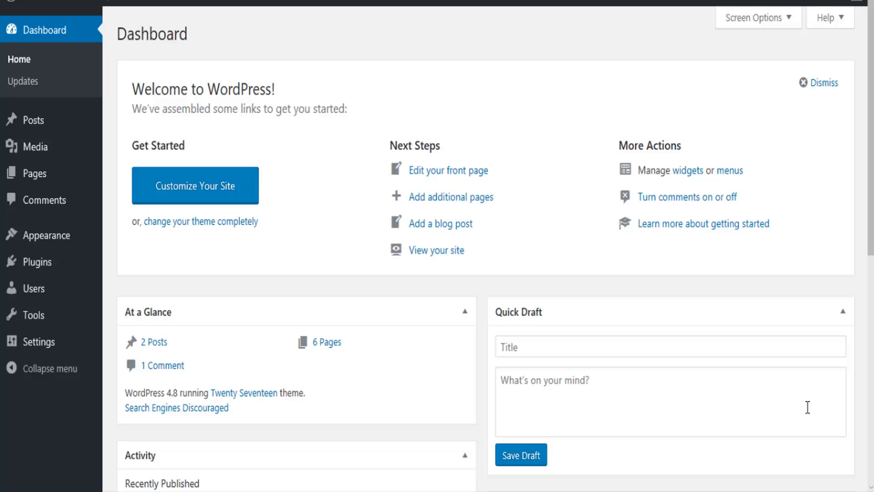
mouse_move(841, 386)
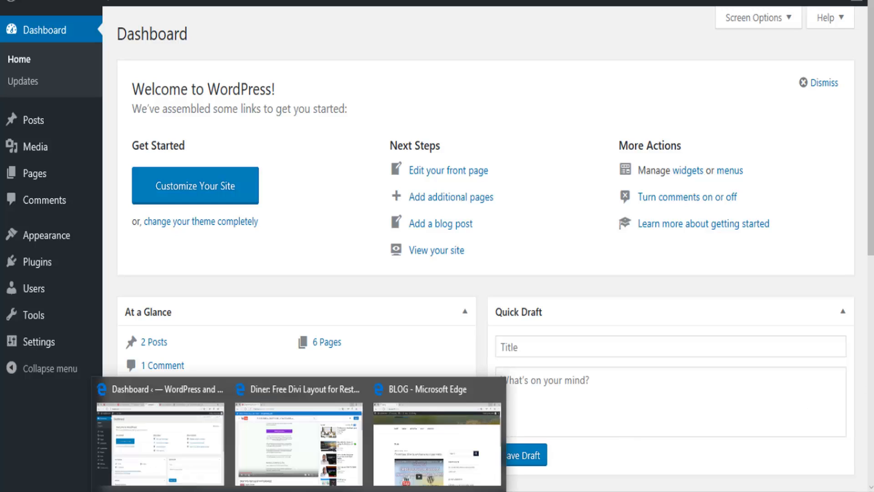
mouse_move(426, 443)
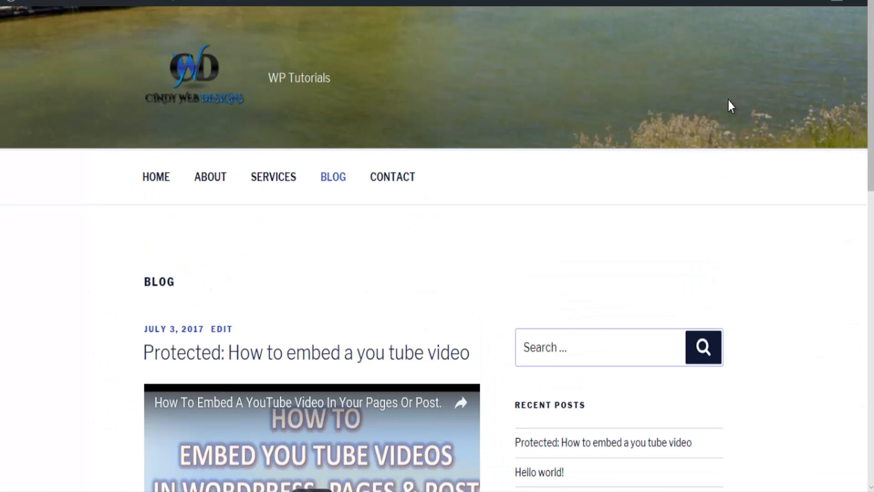
scroll("down", 3)
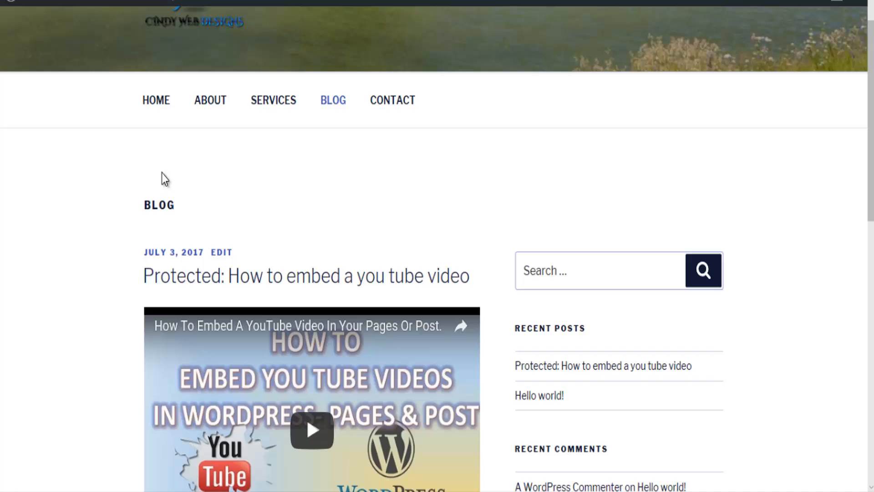
mouse_move(118, 200)
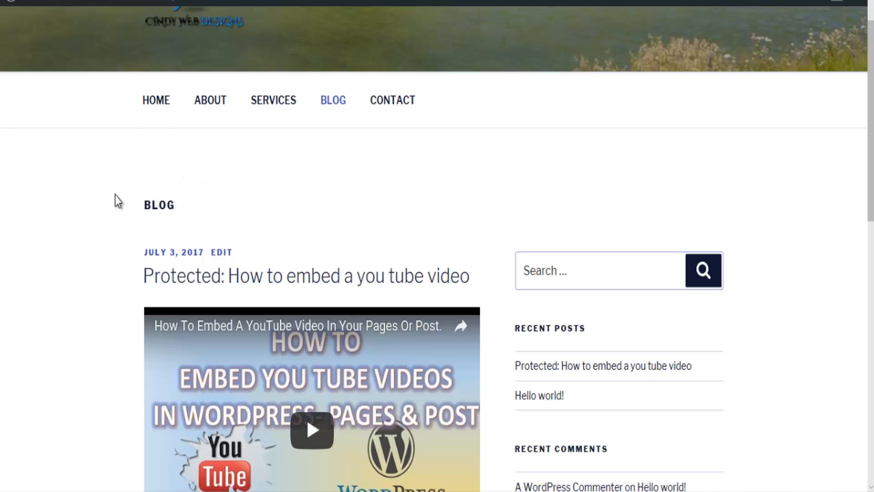
mouse_move(153, 231)
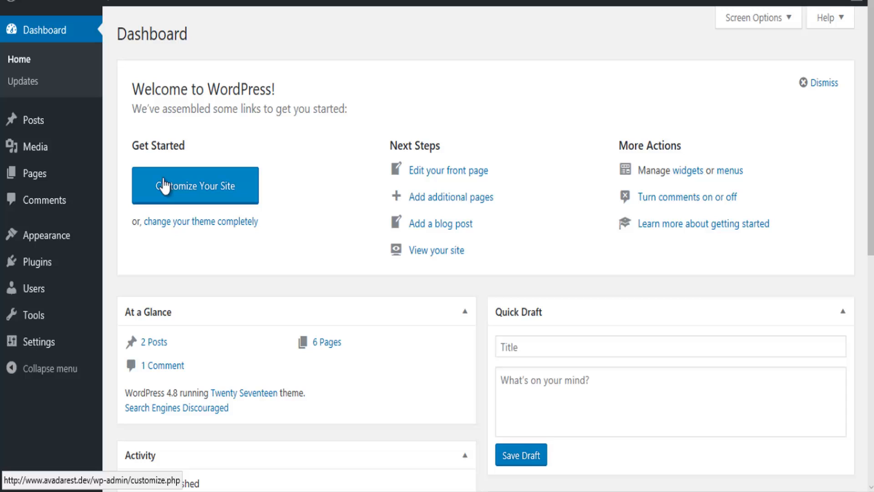
mouse_move(36, 147)
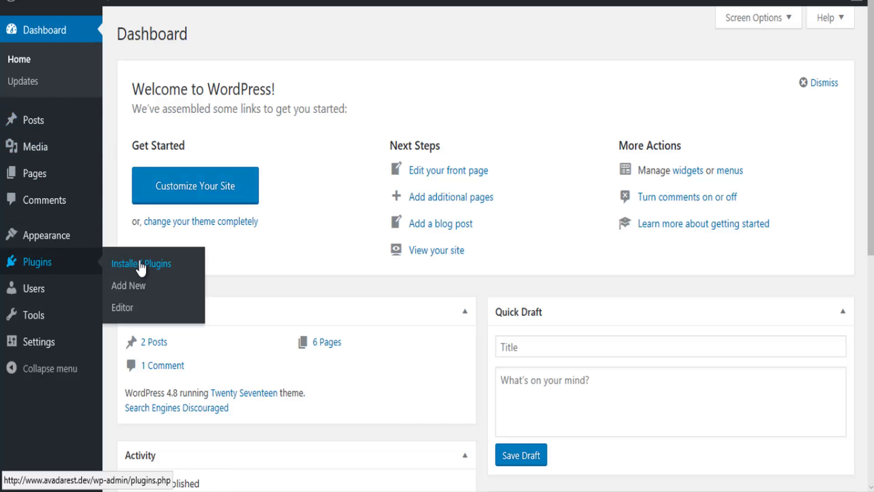
mouse_move(192, 232)
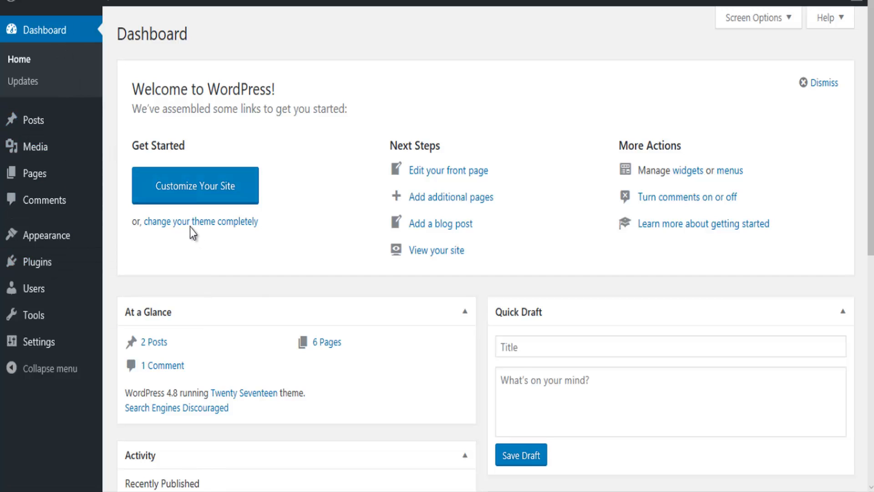
Show the Installed Plugins list with Akismet, Hello Dolly and Simple Social Icons.
left_click(35, 261)
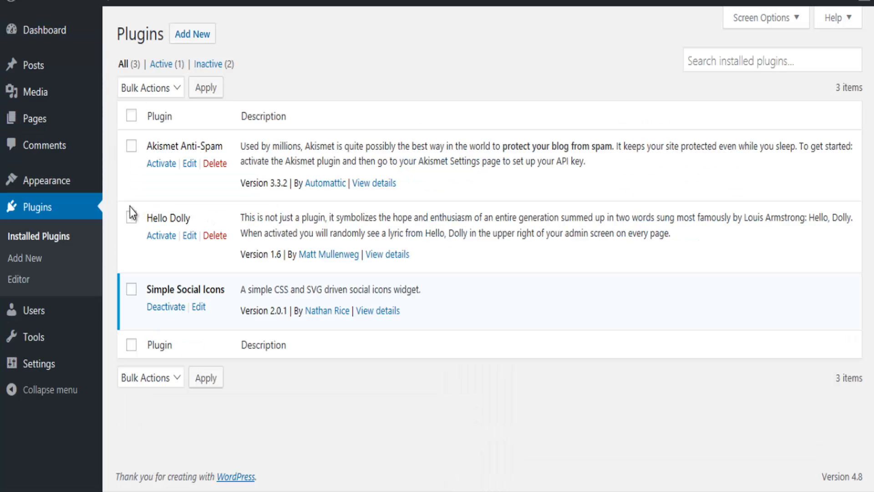
mouse_move(192, 34)
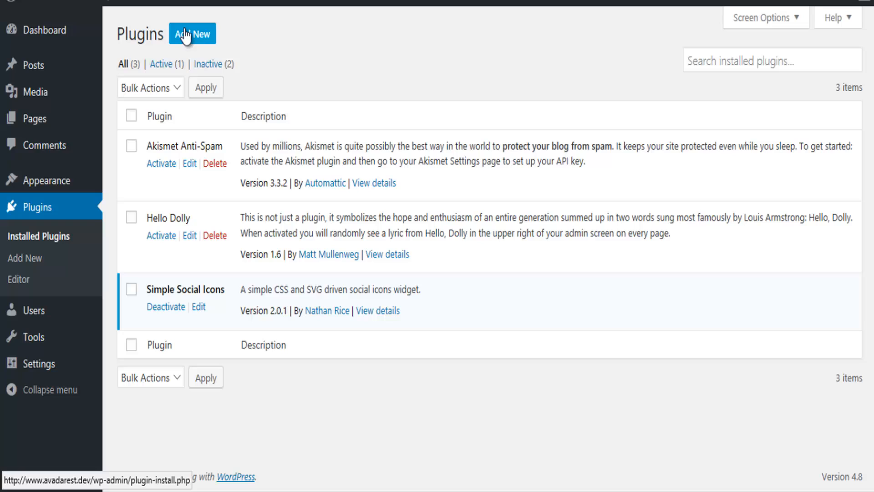
mouse_move(323, 55)
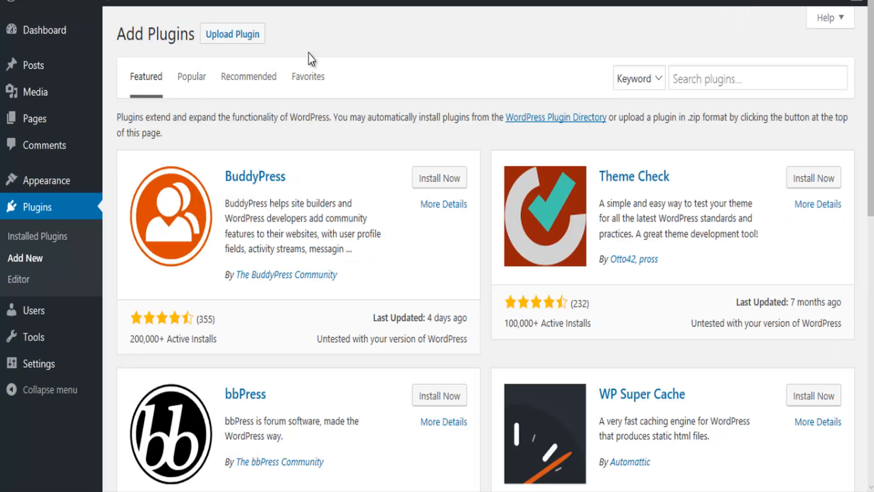
mouse_move(812, 40)
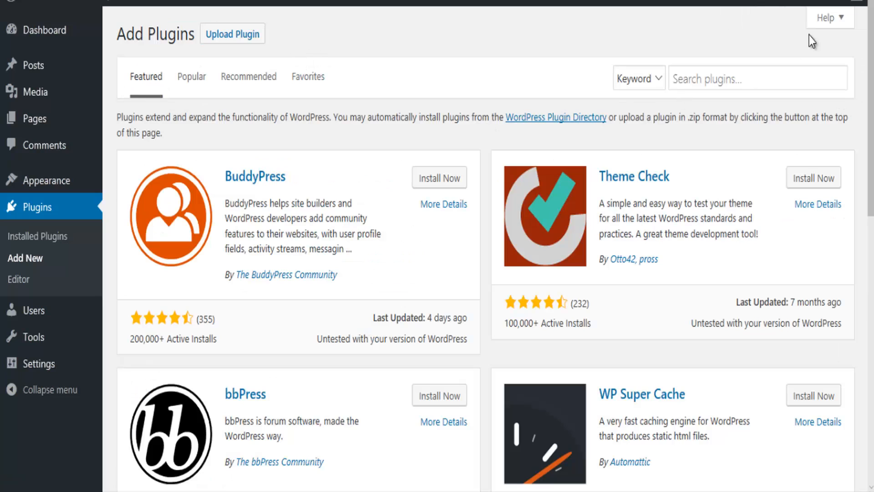
Search the plugin directory for 'hide title'.
left_click(757, 78)
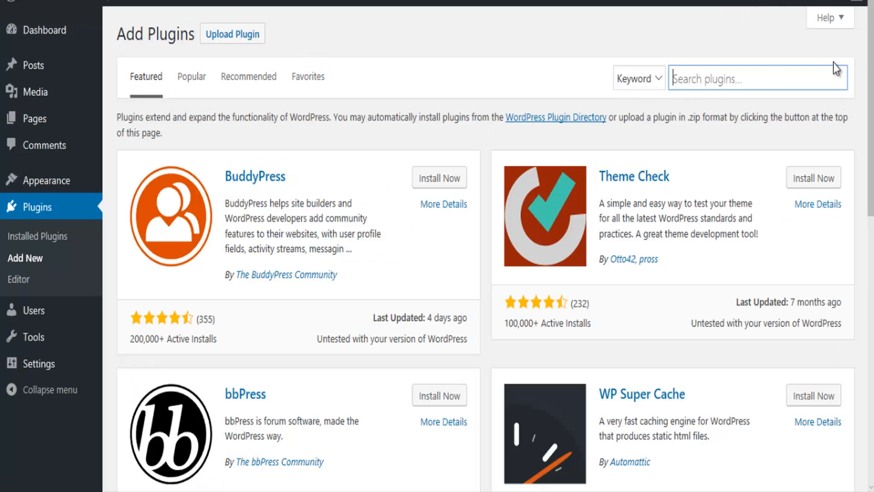
type("hide")
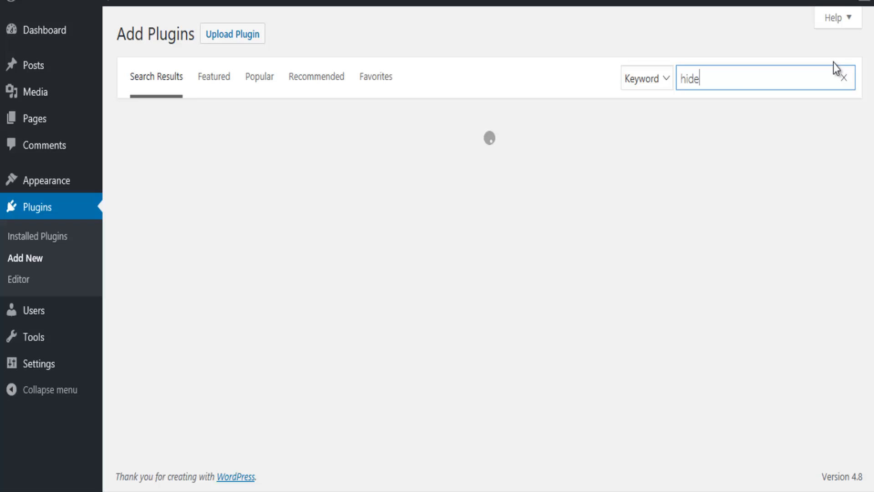
type("tit")
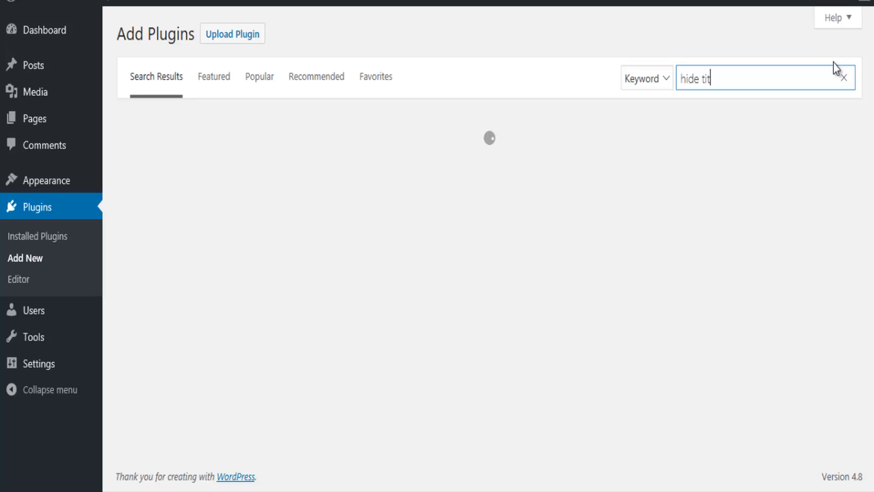
type("le")
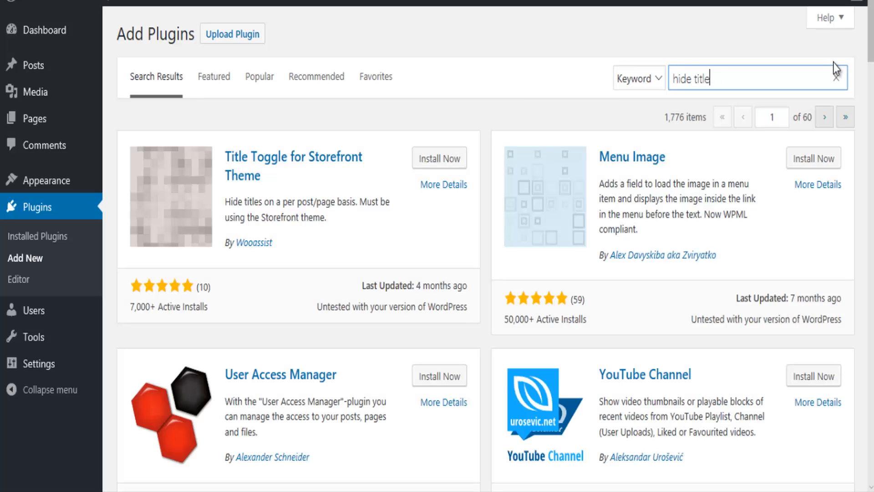
mouse_move(492, 232)
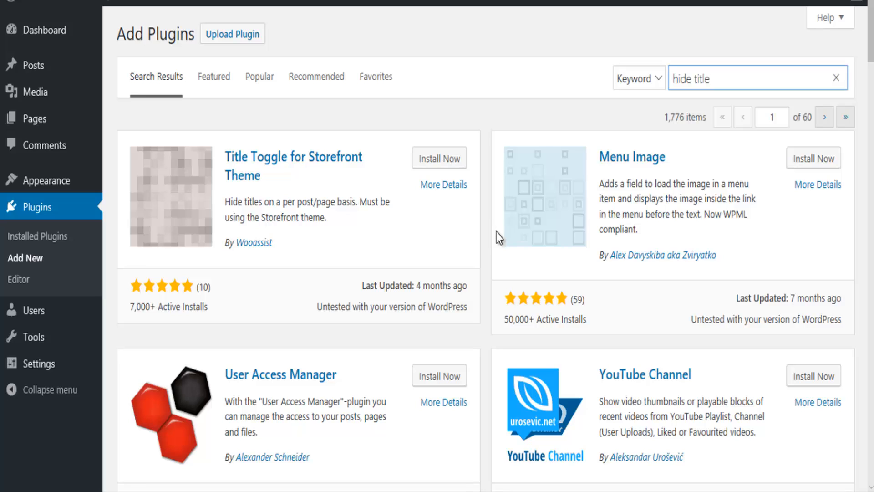
mouse_move(572, 264)
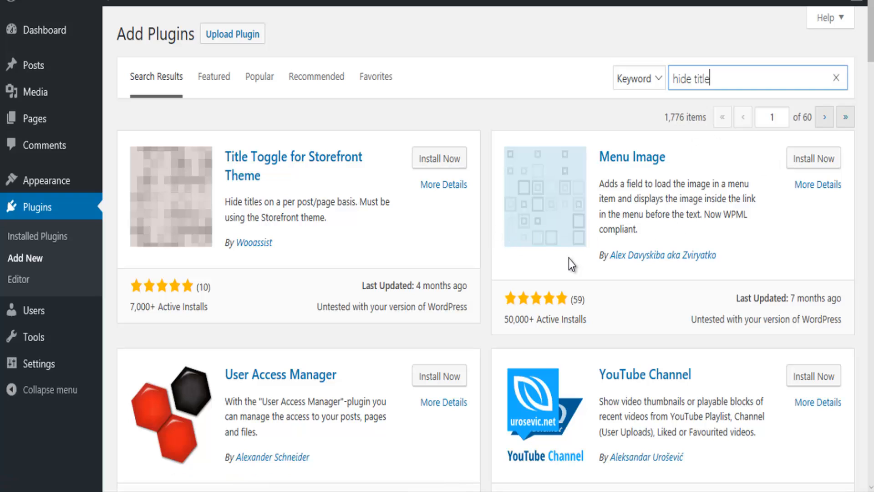
mouse_move(649, 205)
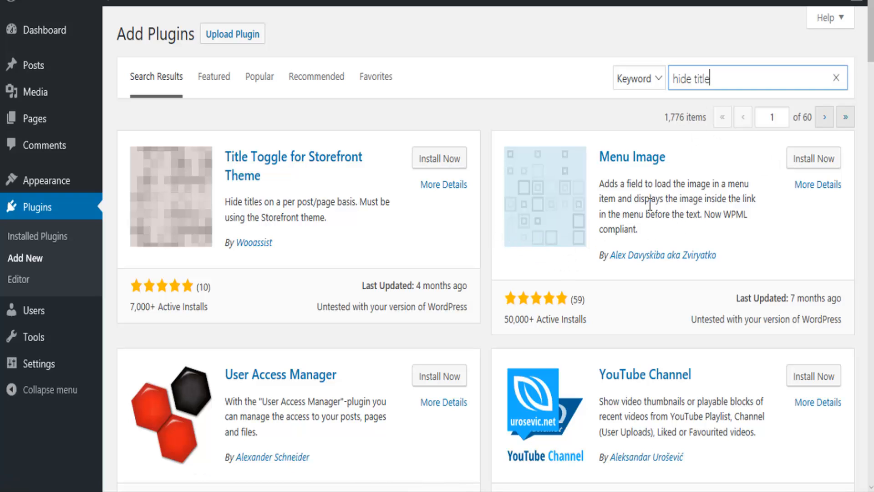
Install the Hide Title plugin by Brandon Kraft & Randall Runnels from the results.
scroll("down", 3)
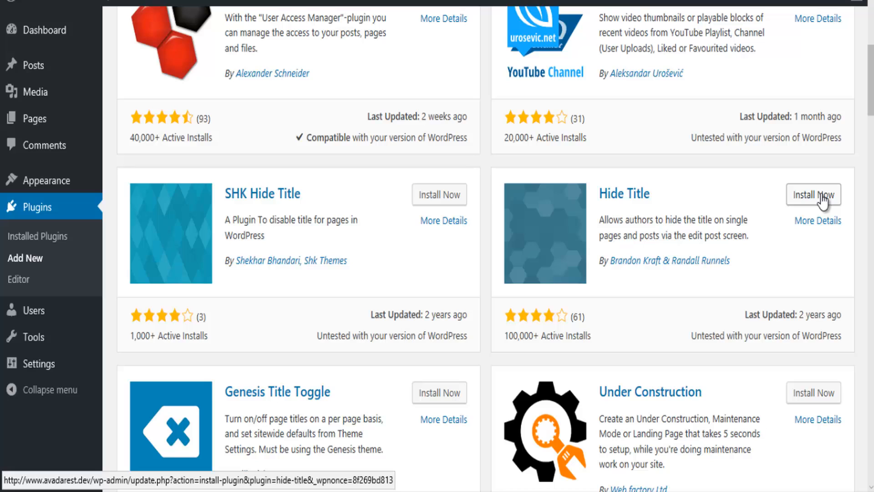
mouse_move(589, 350)
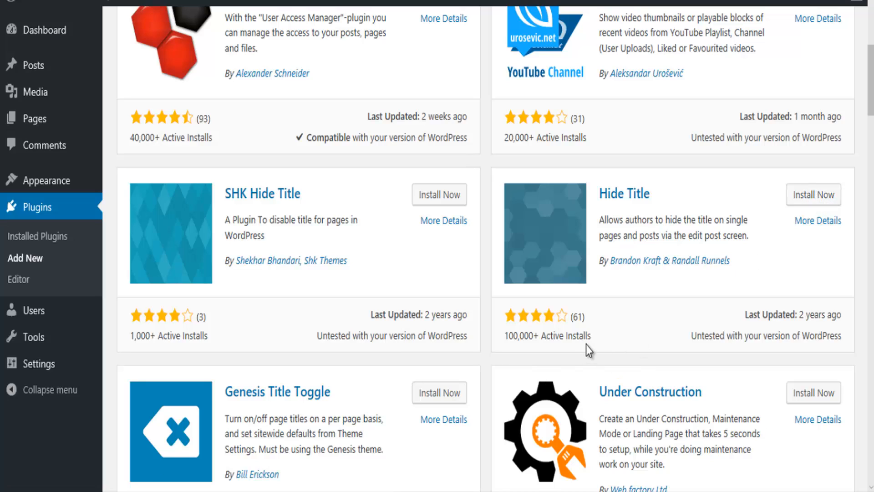
mouse_move(583, 337)
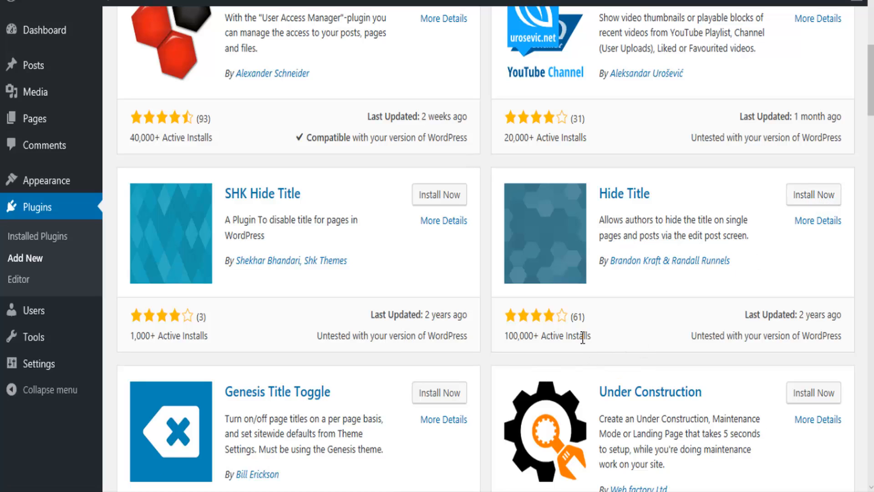
mouse_move(813, 195)
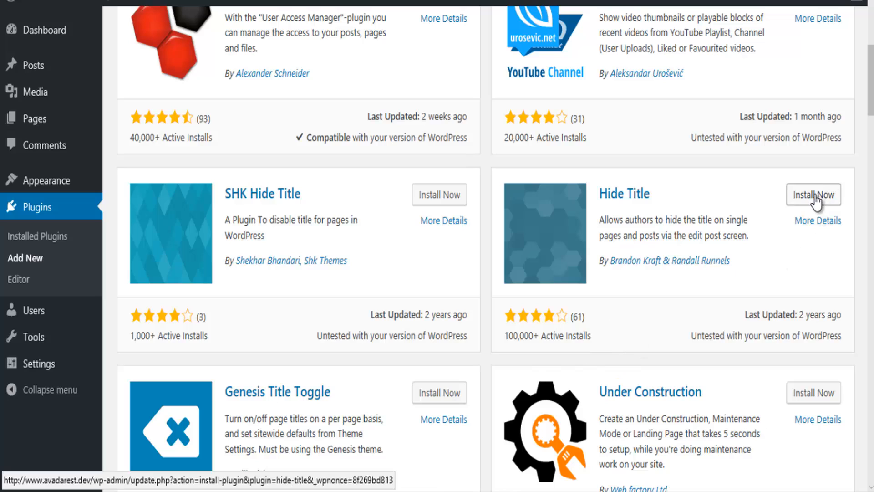
left_click(813, 195)
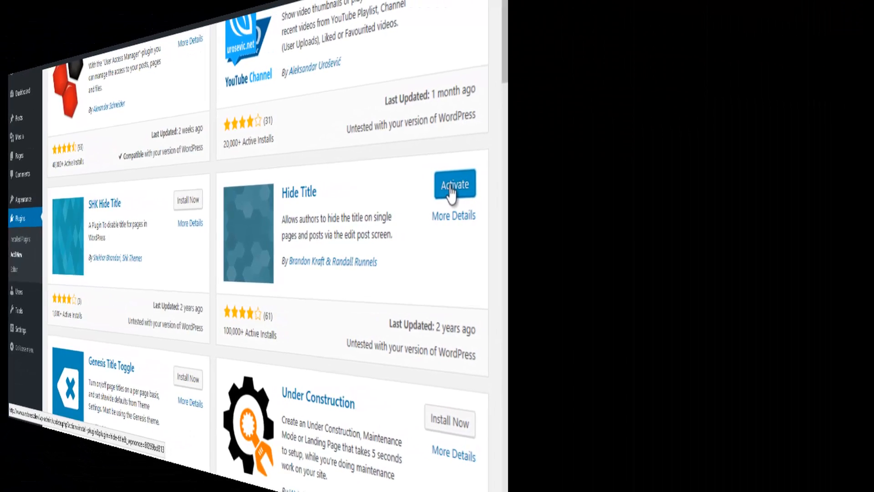
Show the Pages list with the six published pages including ABOUT and HOME.
left_click(453, 184)
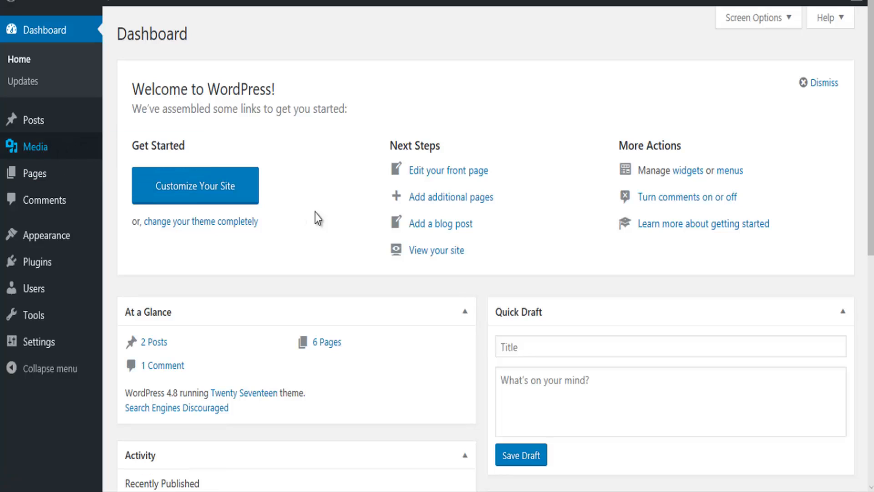
mouse_move(337, 183)
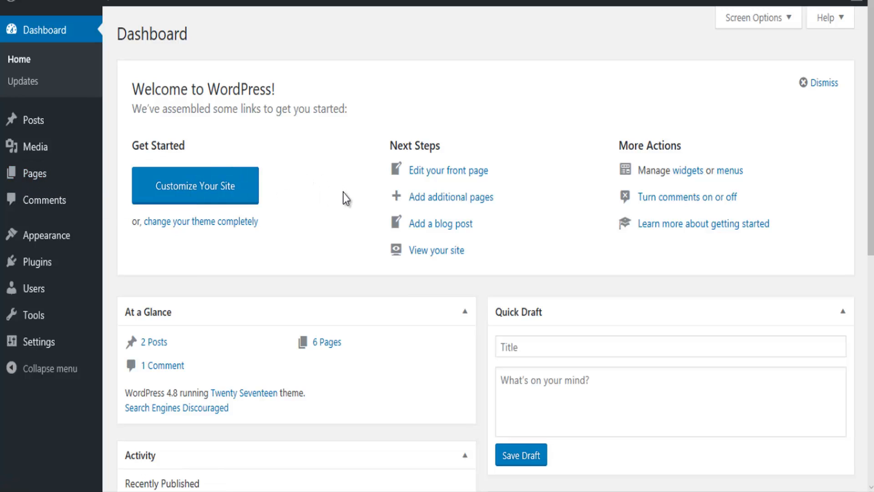
left_click(33, 173)
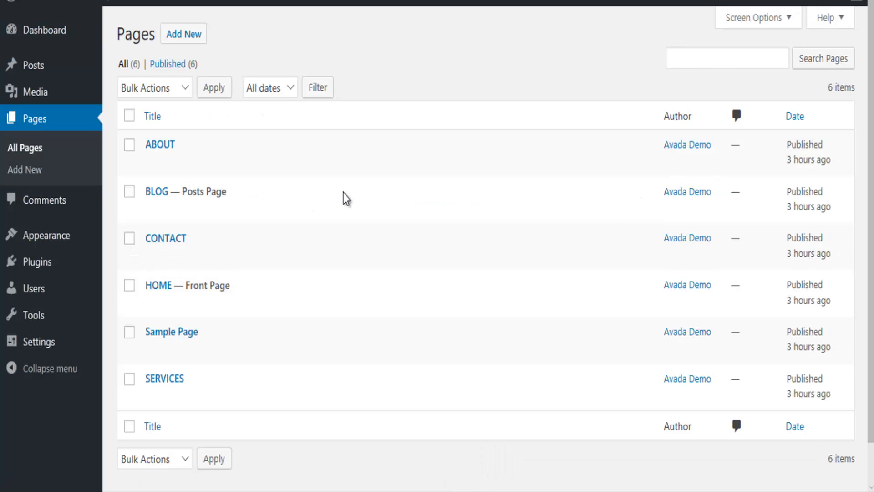
mouse_move(181, 191)
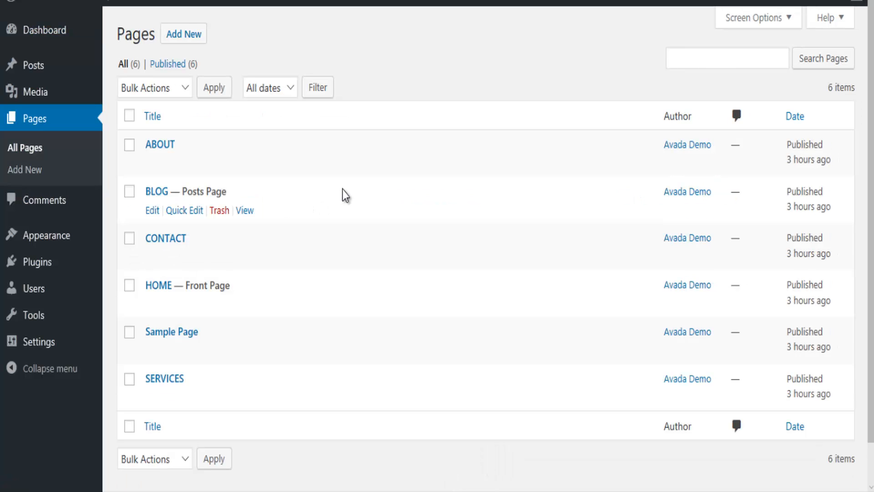
mouse_move(152, 163)
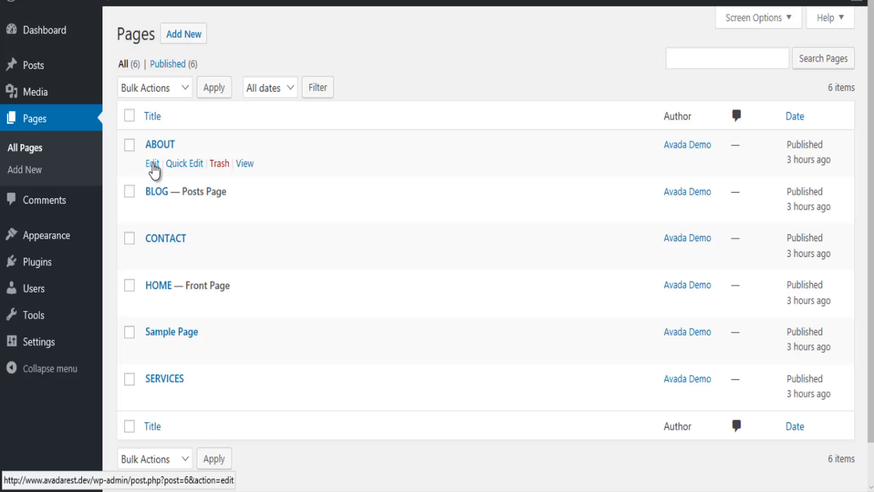
mouse_move(508, 283)
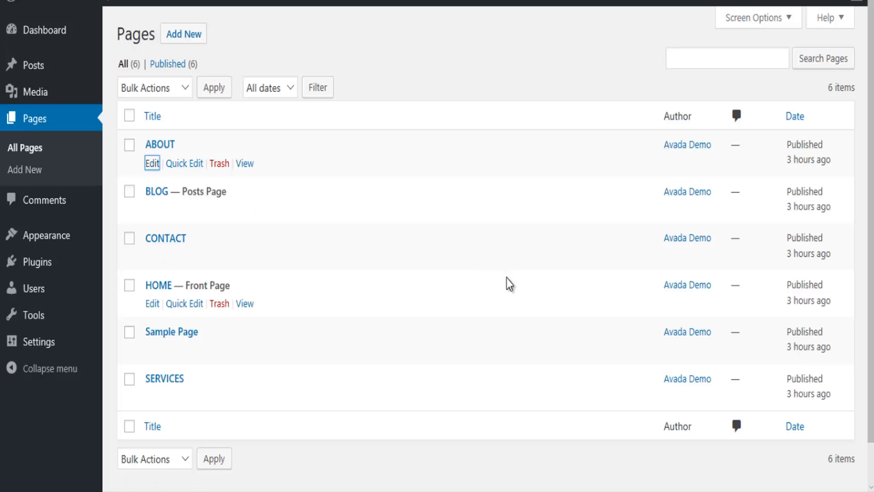
Open the ABOUT page in the page editor.
left_click(152, 163)
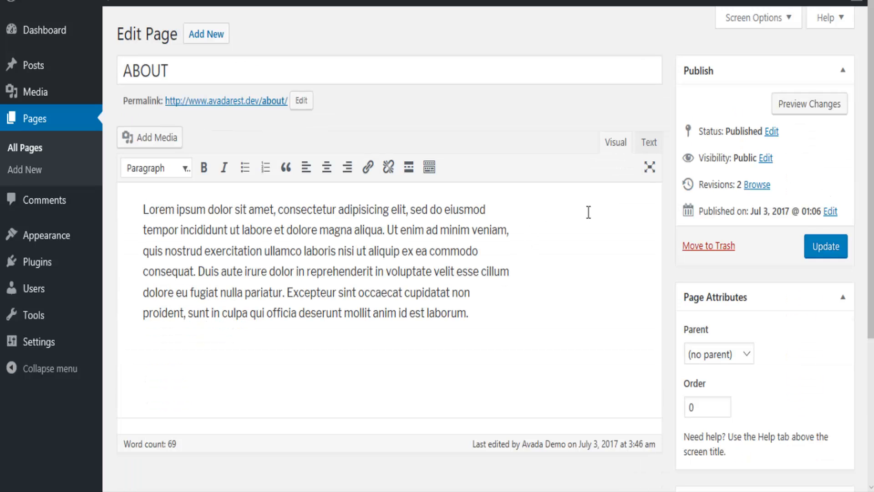
mouse_move(279, 488)
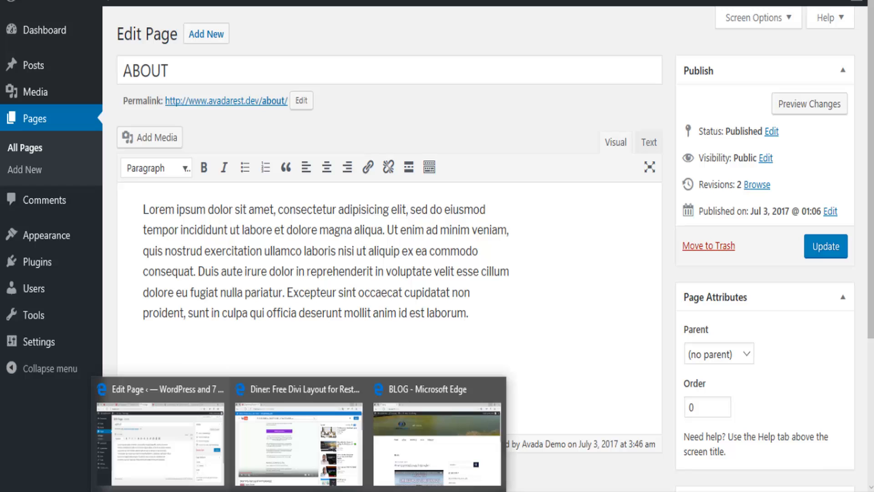
left_click(436, 441)
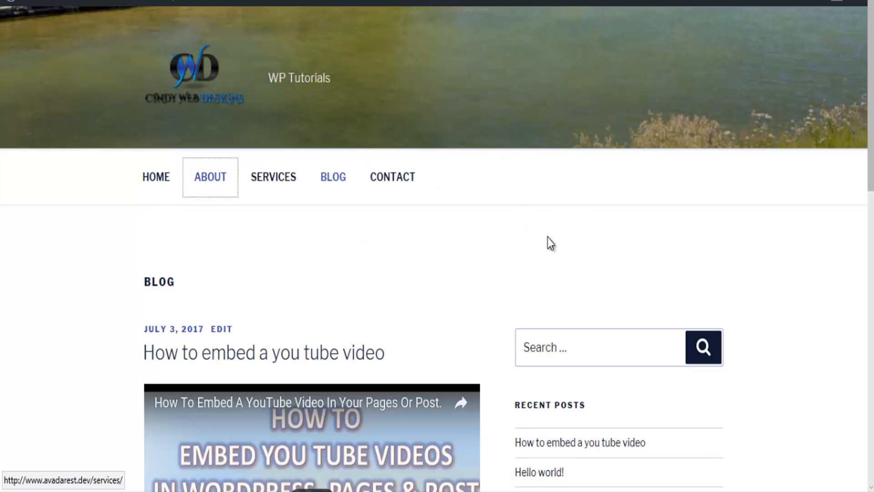
mouse_move(590, 240)
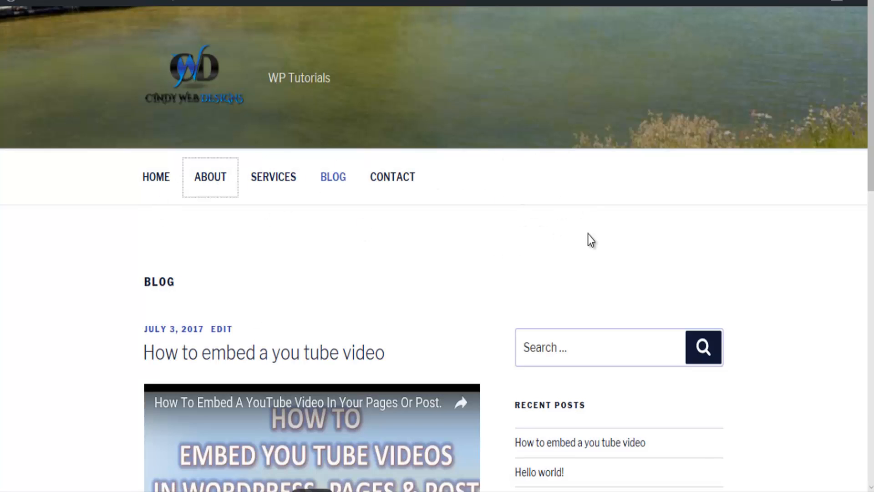
left_click(211, 176)
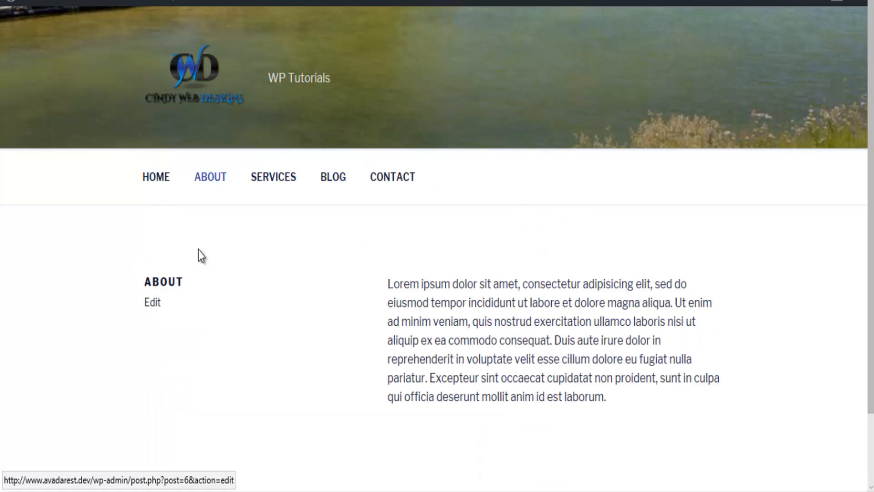
mouse_move(174, 287)
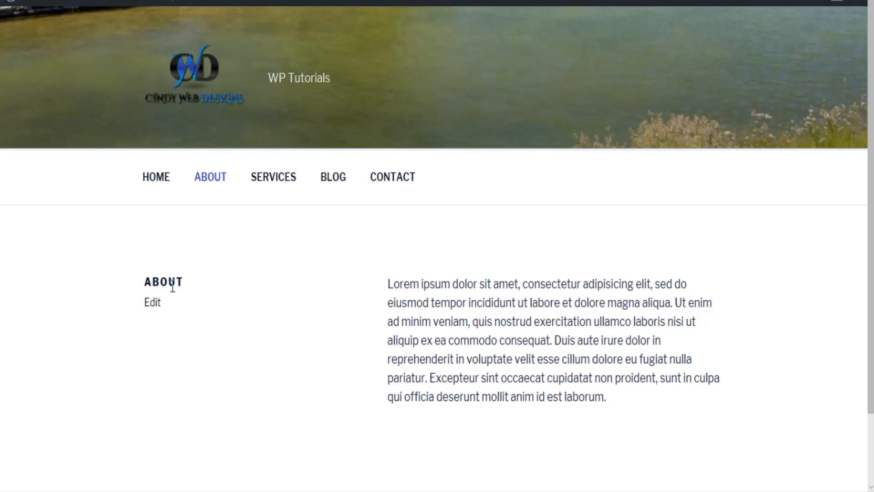
mouse_move(513, 92)
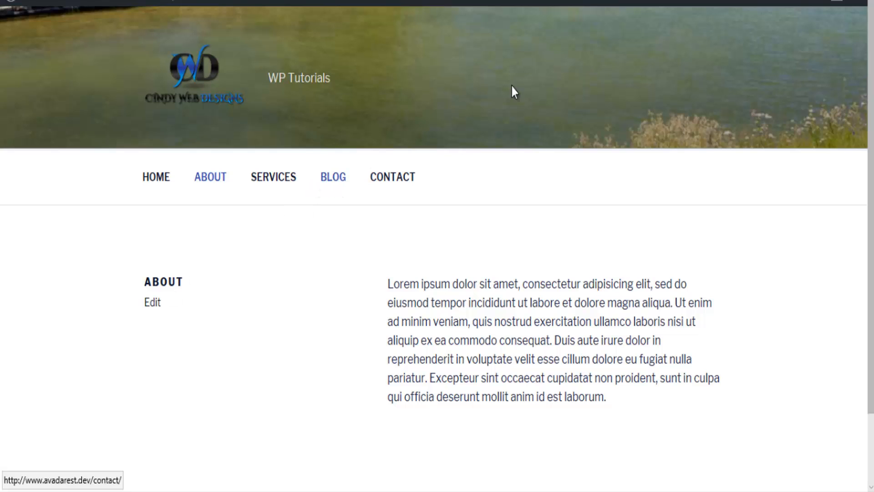
left_click(333, 177)
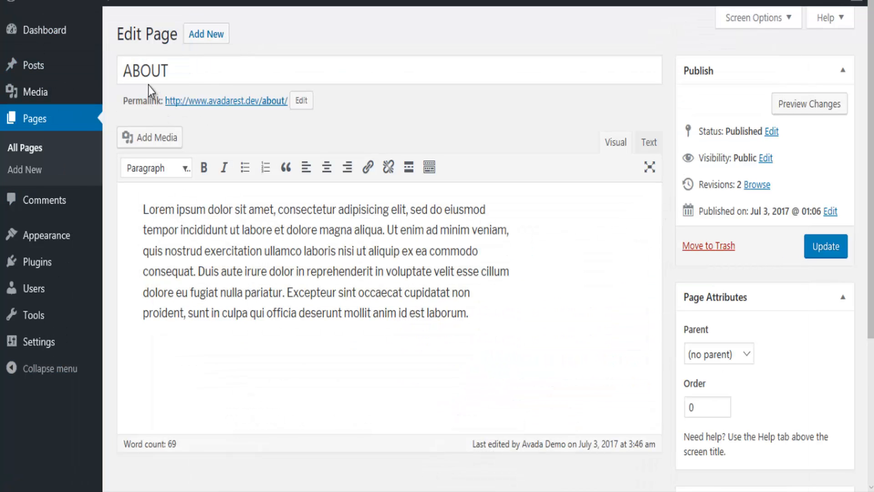
mouse_move(830, 340)
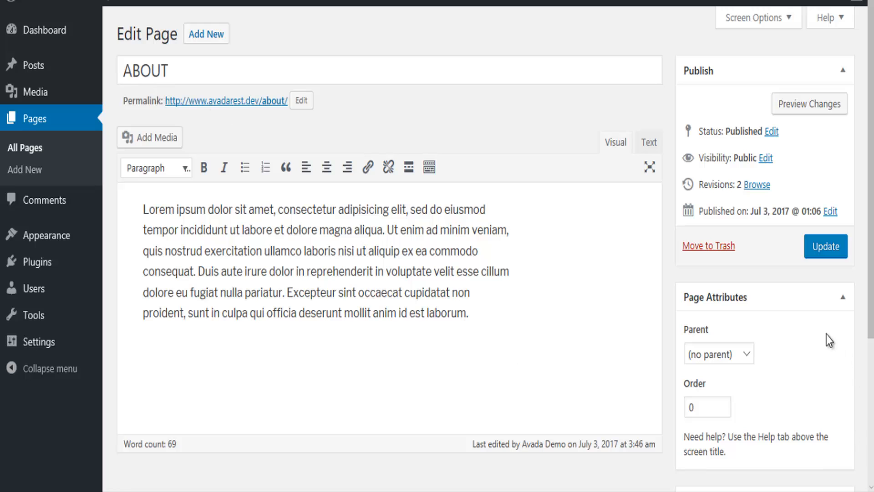
Tick 'Hide the title on singular page views' for ABOUT and update the page.
scroll("down", 3)
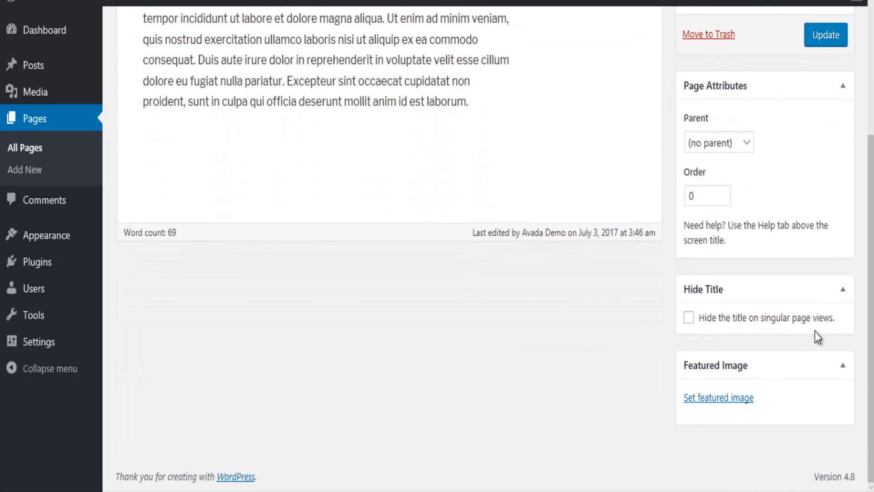
mouse_move(722, 317)
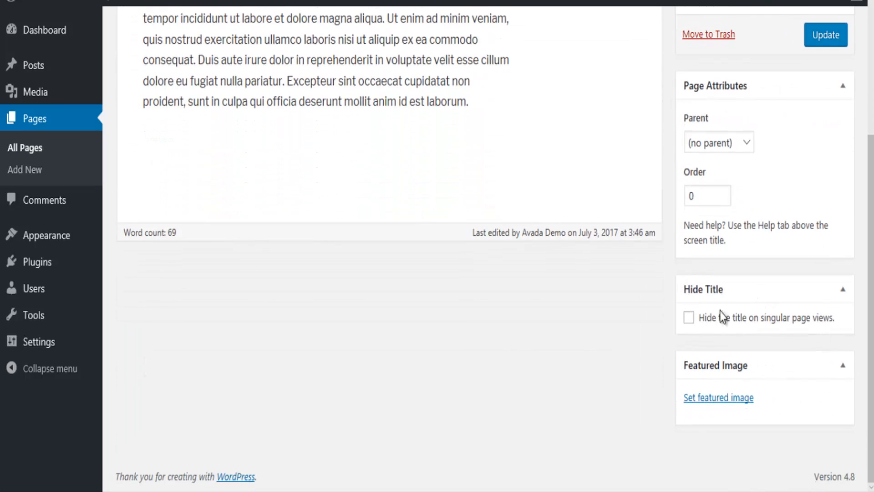
mouse_move(689, 317)
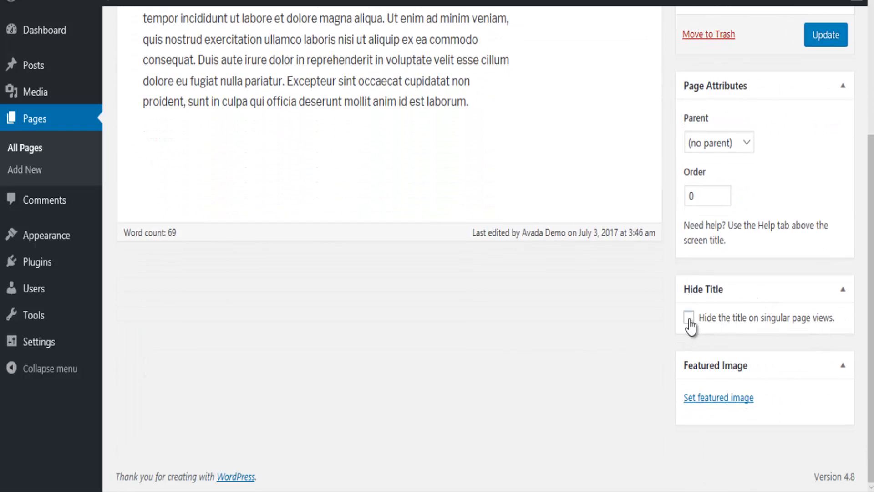
left_click(691, 318)
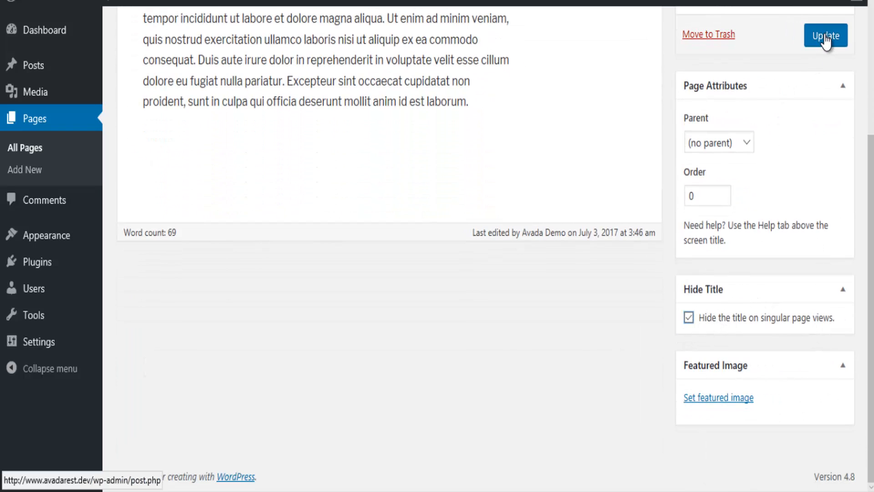
left_click(825, 34)
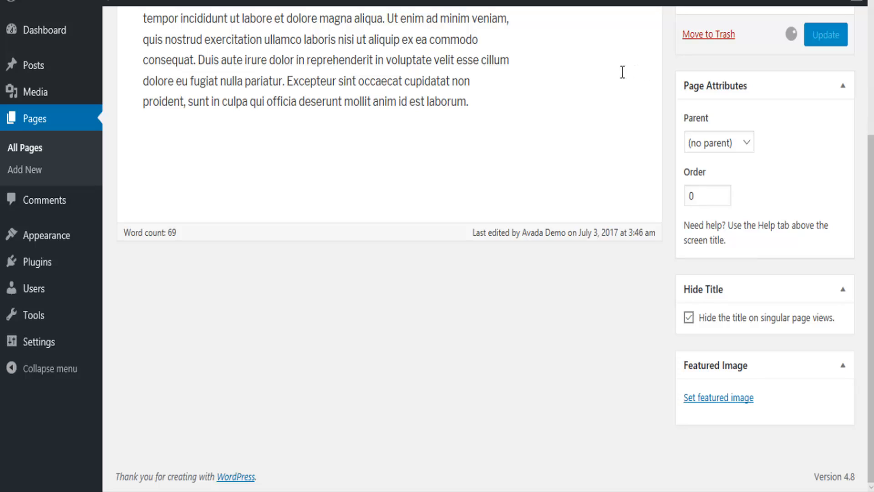
mouse_move(580, 131)
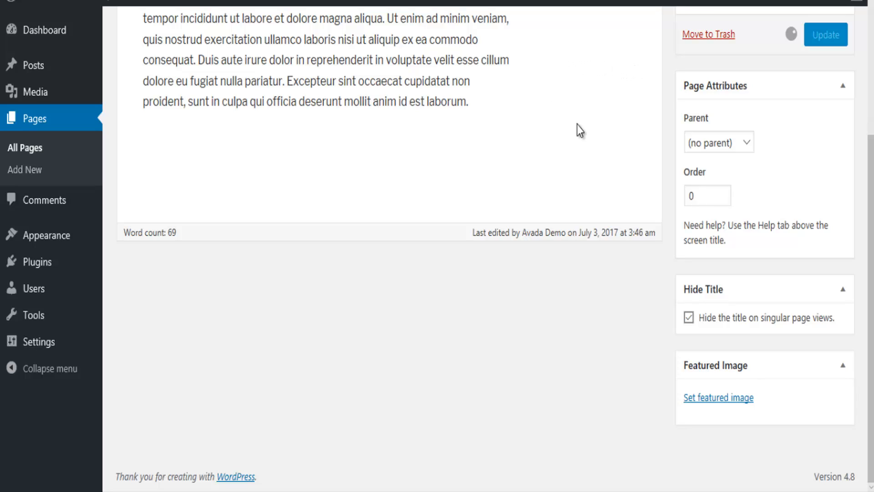
View the live ABOUT page, now showing its text without a title heading.
left_click(825, 34)
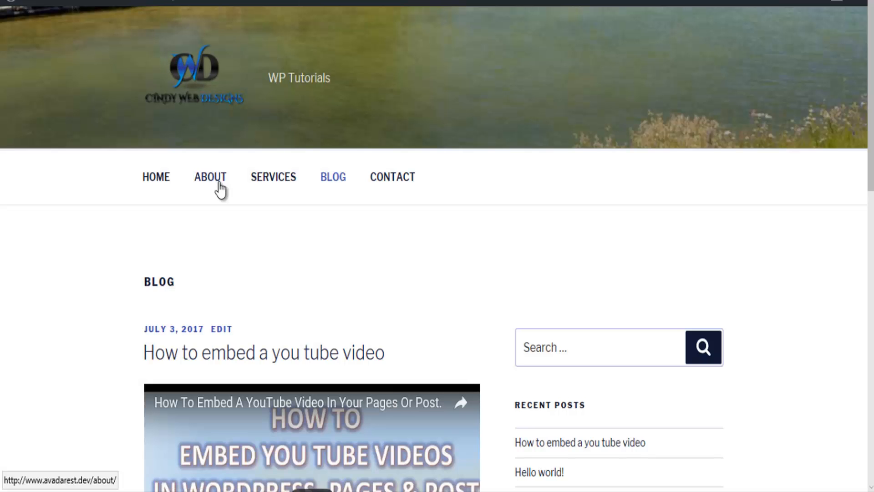
mouse_move(693, 193)
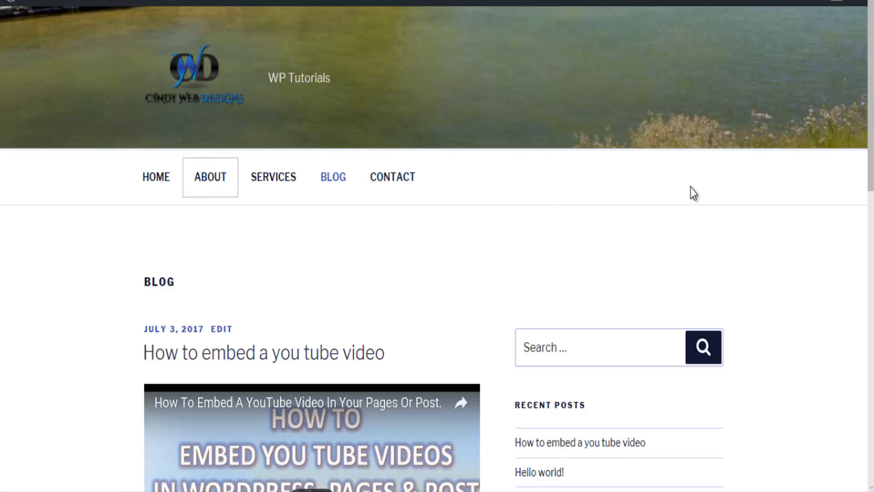
left_click(209, 177)
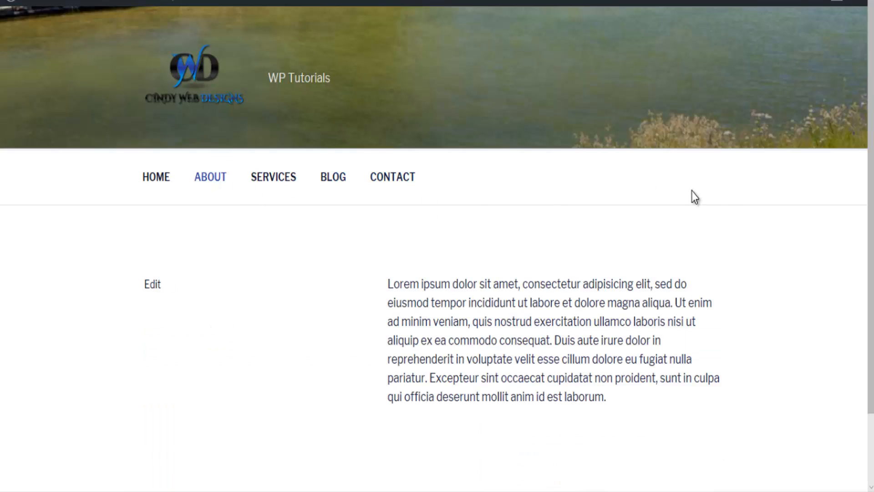
mouse_move(171, 231)
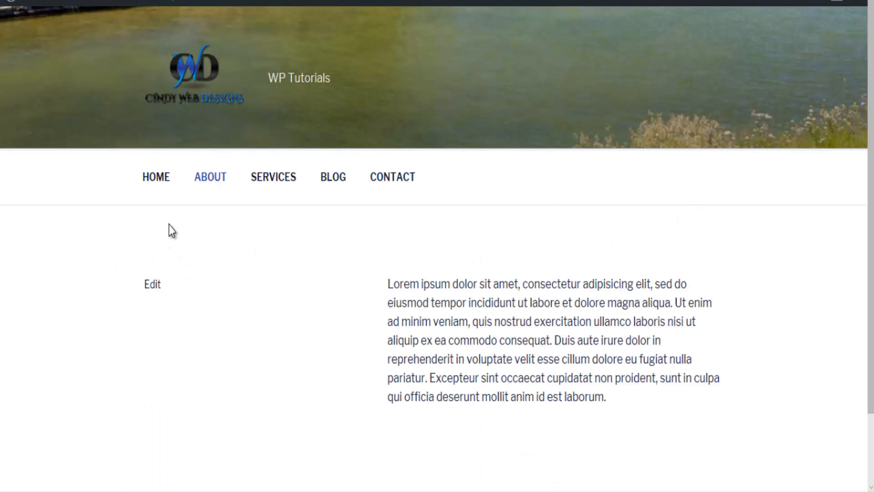
mouse_move(189, 322)
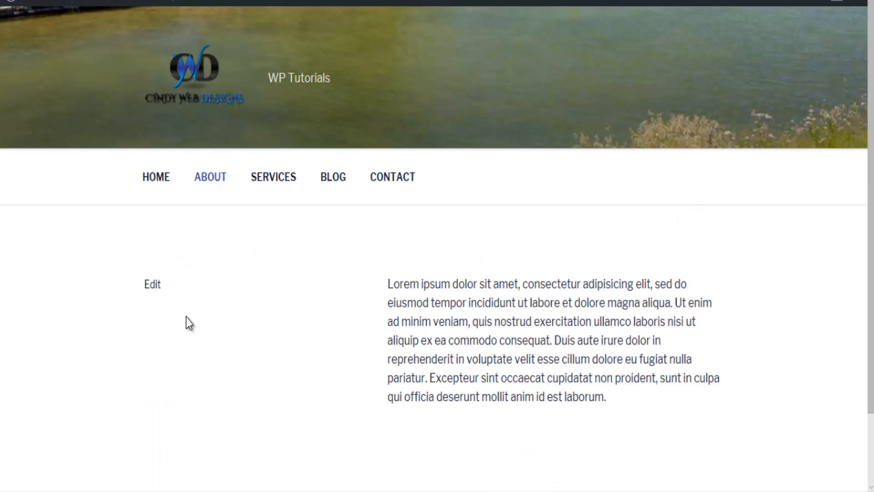